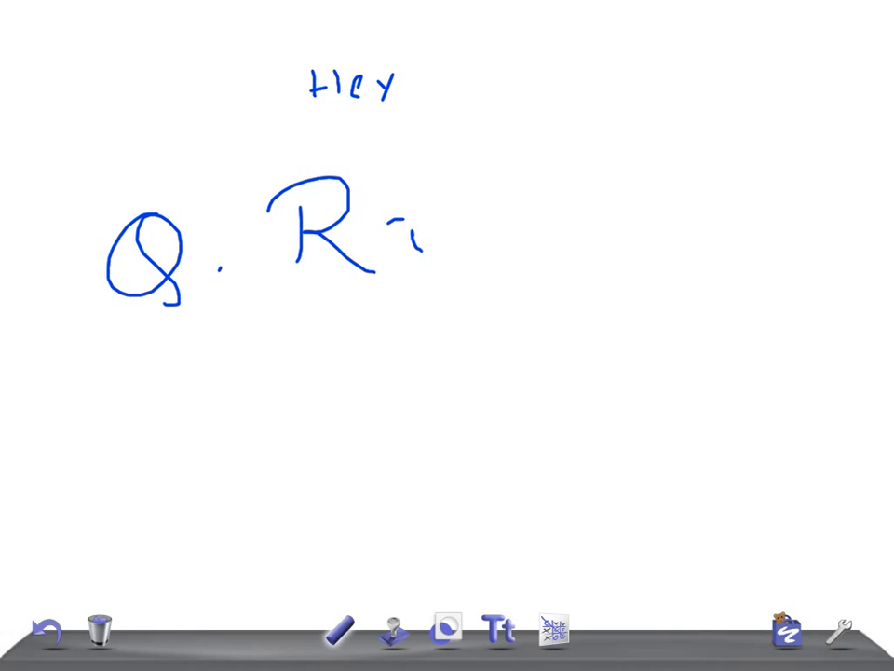
Step: Clear the old scribbles and start handwriting 'Char' near the top of the board
drag(391, 251, 549, 252)
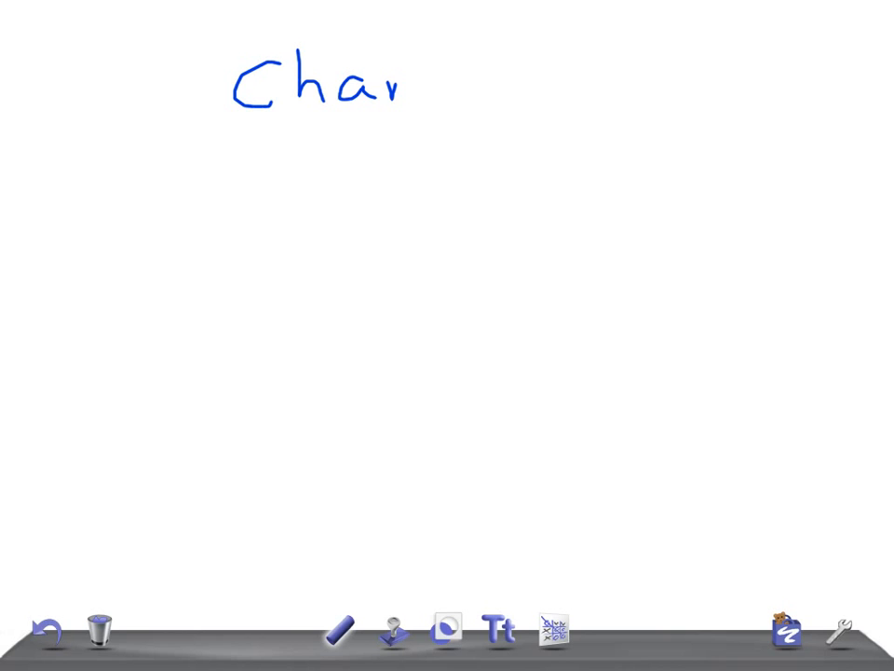
Step: Finish handwriting the title word 'Charcot's' across the top of the board
drag(410, 89, 550, 79)
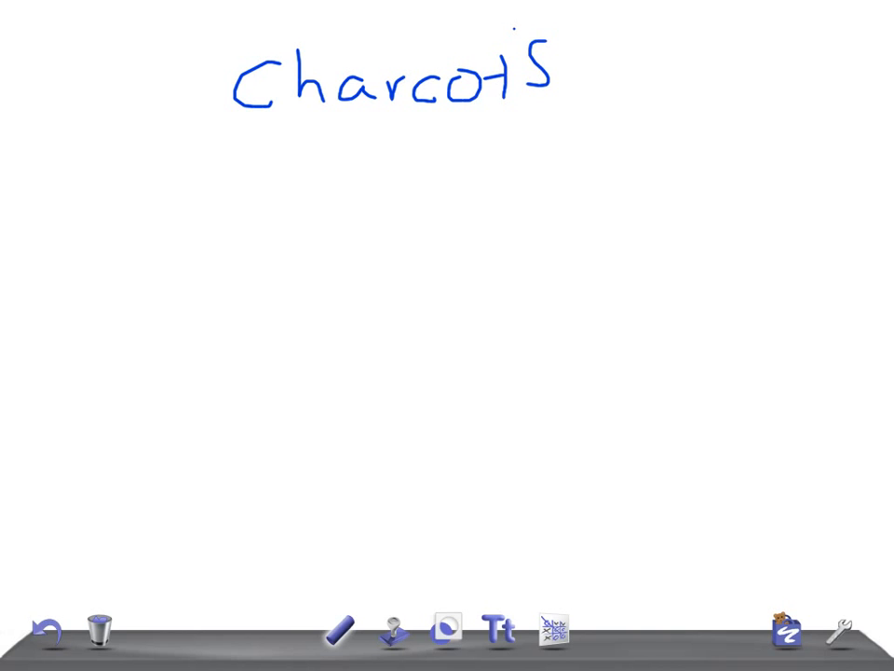
drag(634, 79, 629, 149)
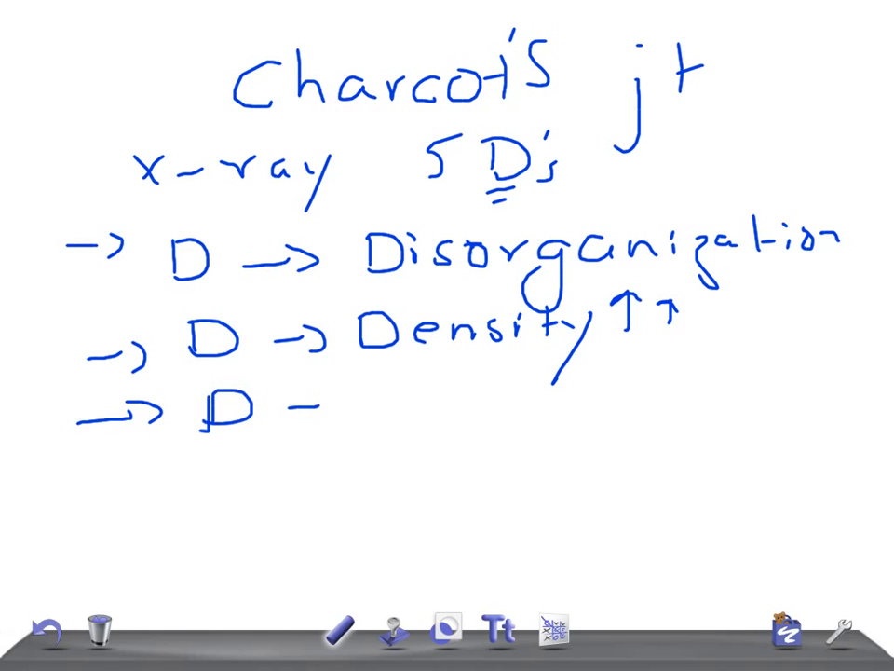
Step: Draw the arrow after the third D and complete the word 'Destruction'
drag(307, 409, 447, 410)
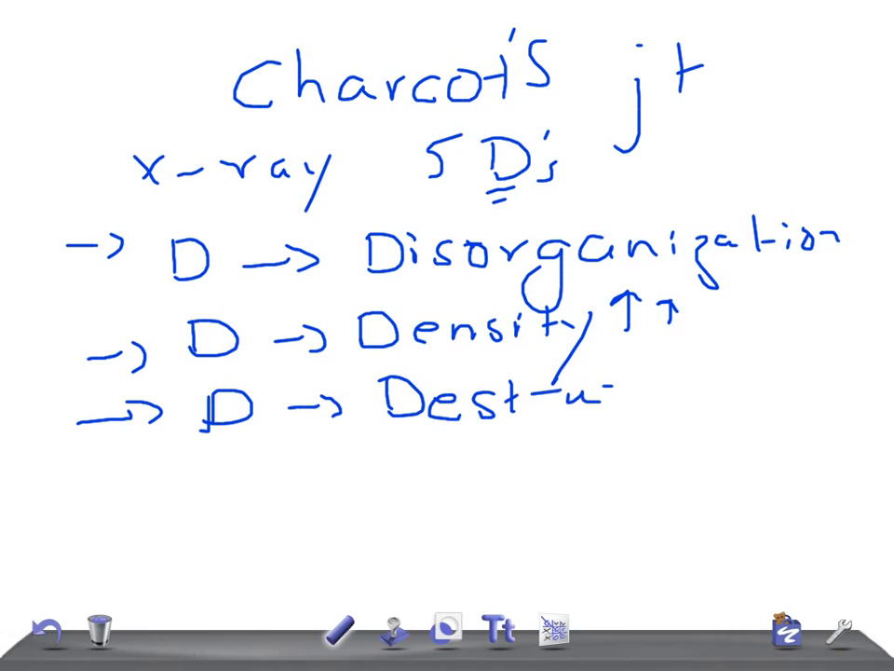
text(uction)
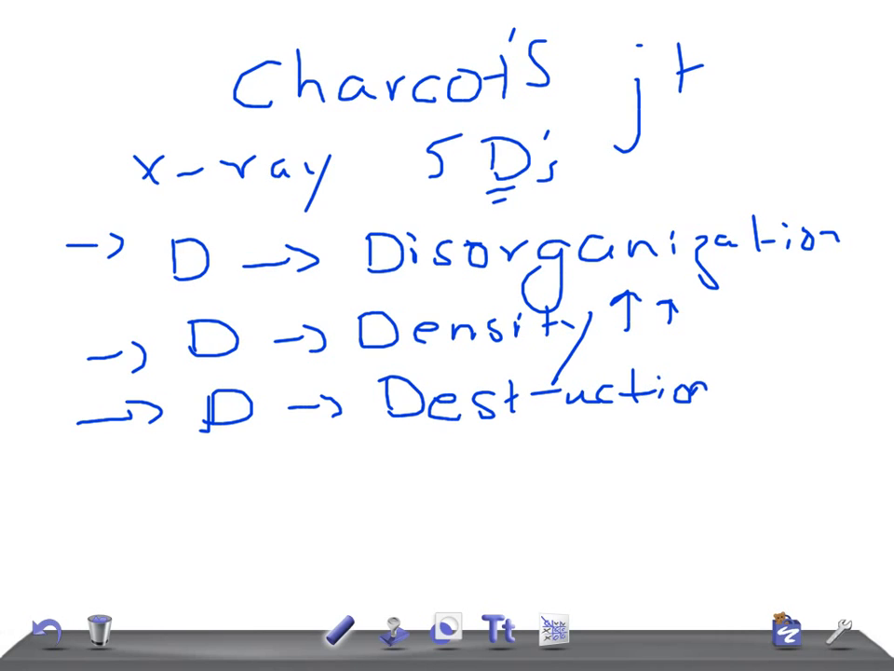